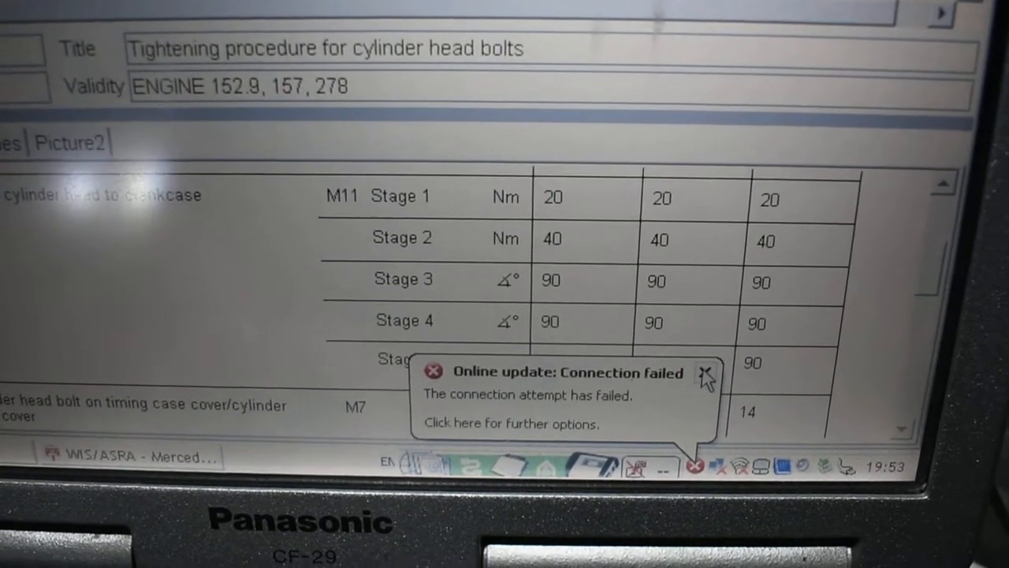
Close the 'Online update: Connection failed' notice to reveal the 20 Nm, 40 Nm, 3×90° torque table
{"action": "left_click", "coordinate": [704, 372]}
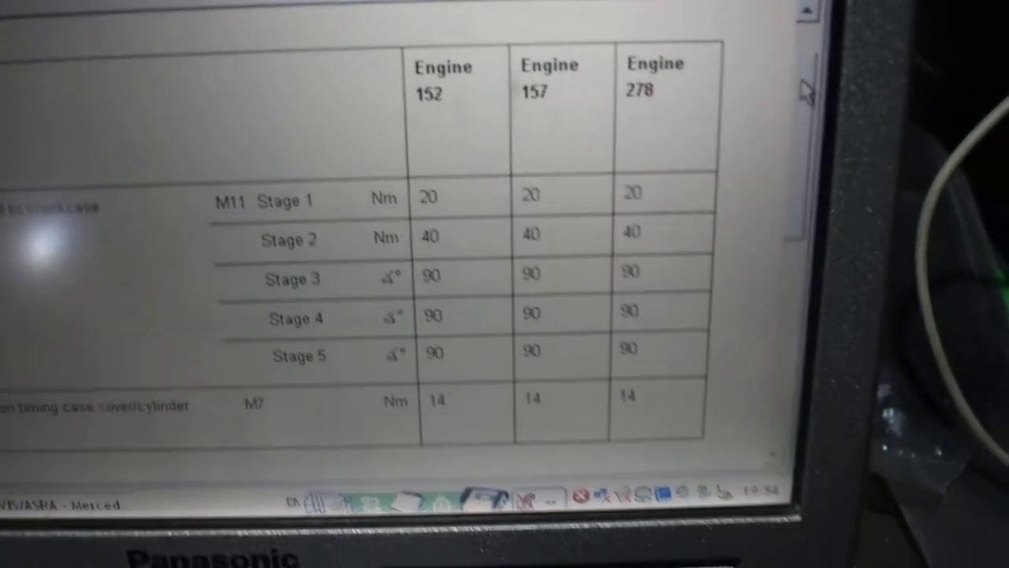
Scroll down to the Picture2 diagram numbering the cylinder head bolts 1 to 11
{"action": "scroll", "scroll_direction": "down", "scroll_amount": 3}
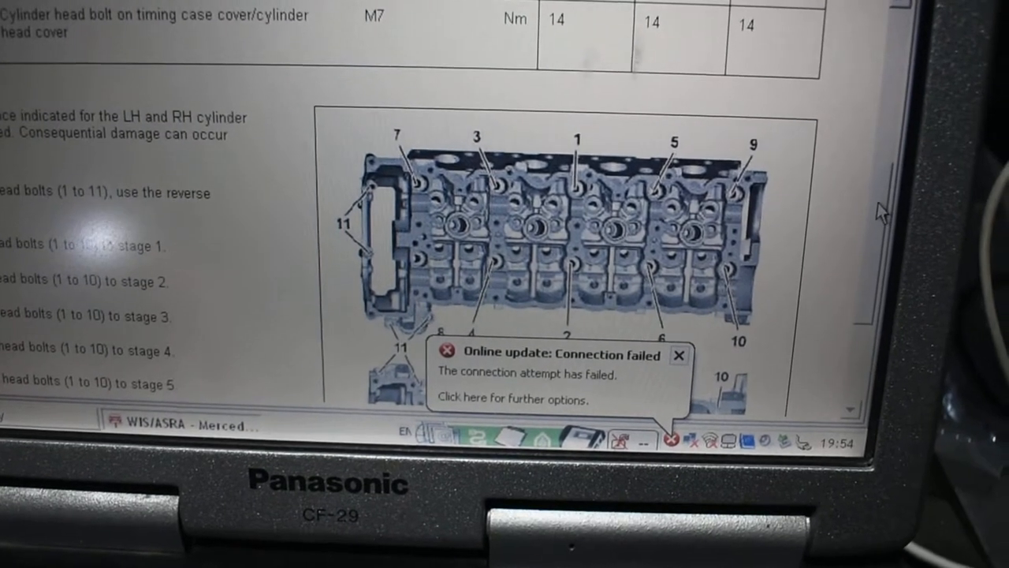
{"action": "scroll", "scroll_direction": "down", "scroll_amount": 3}
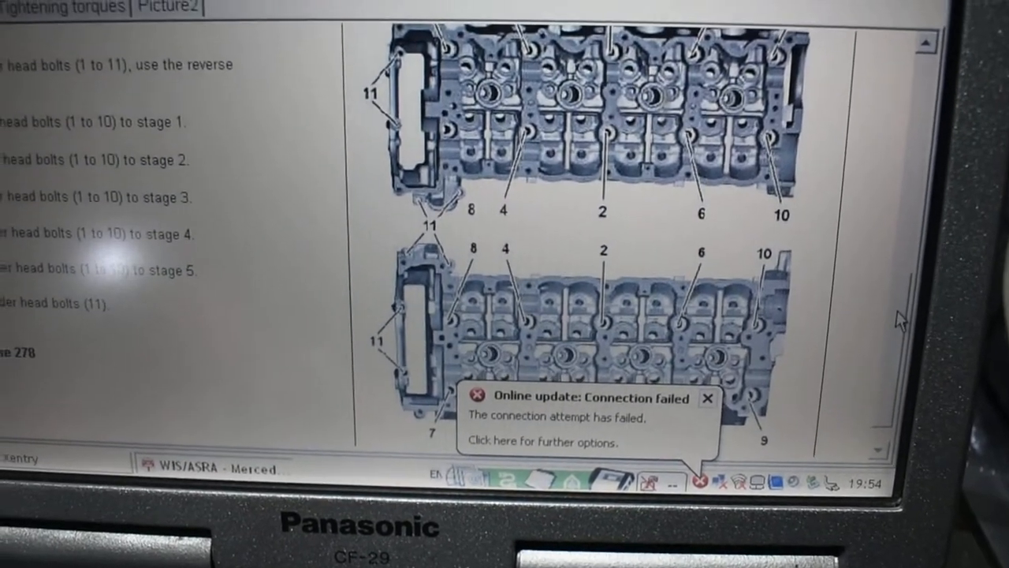